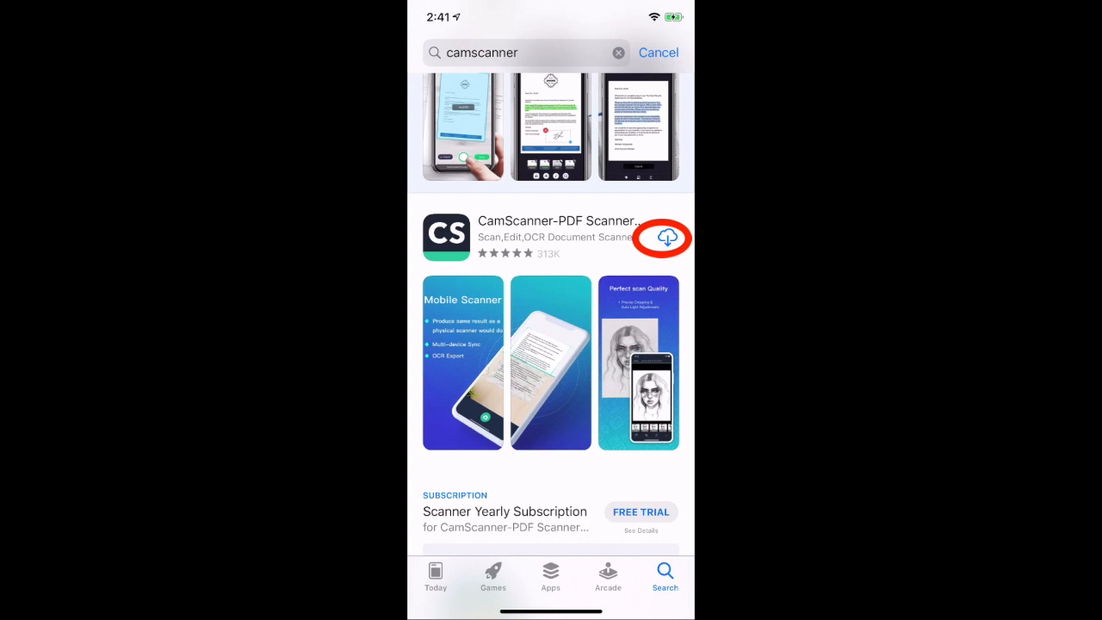
Download CamScanner-PDF Scanner from the search results and launch it once installed
left_click(668, 238)
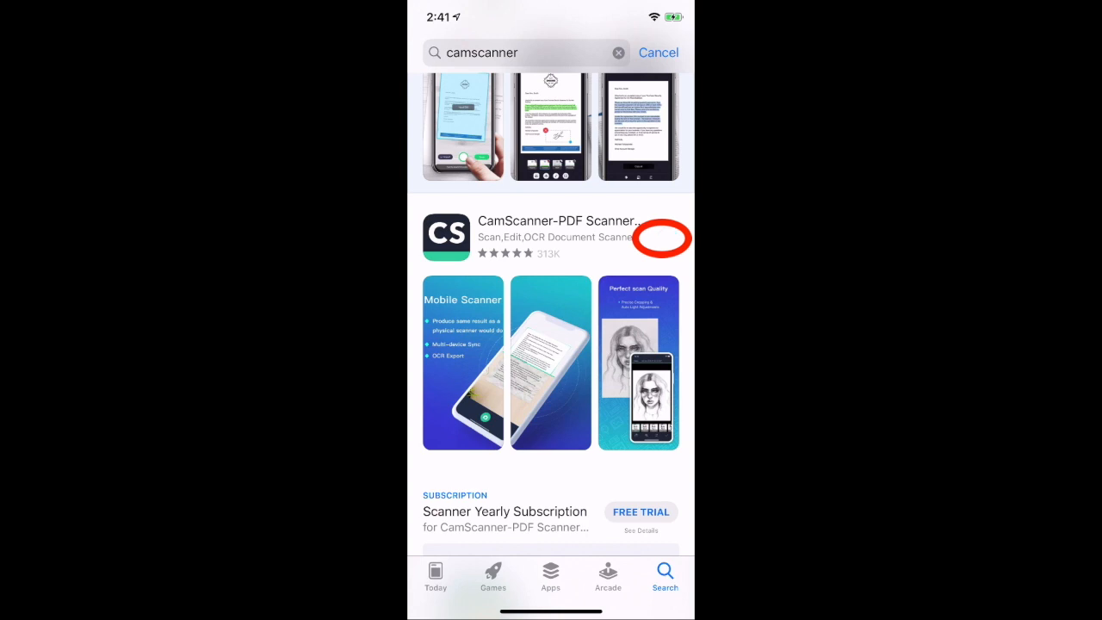
left_click(668, 237)
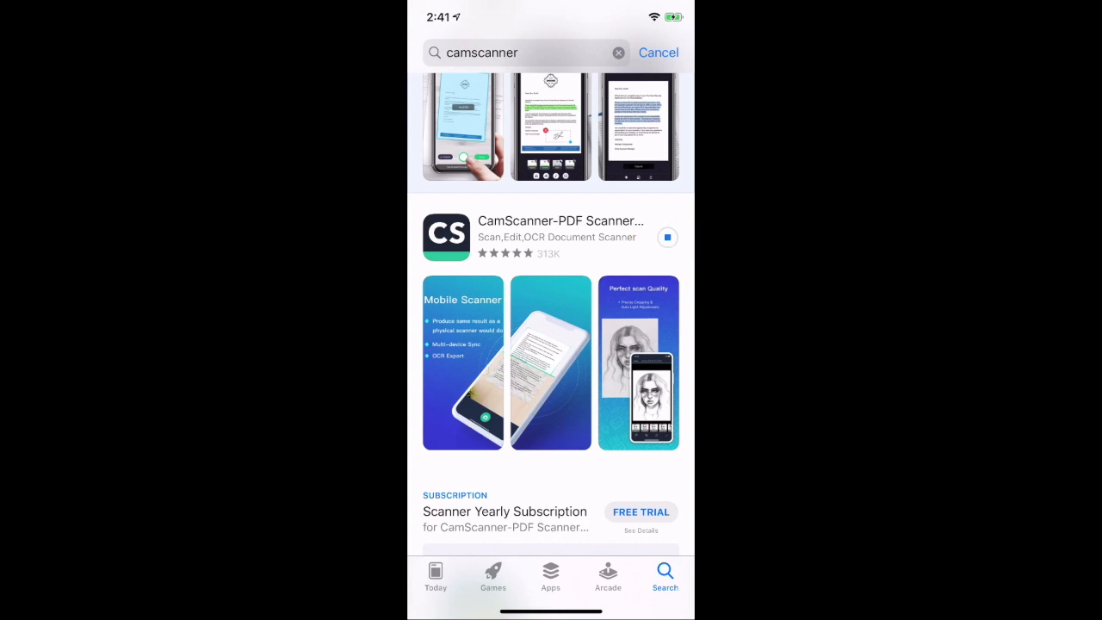
left_click(668, 238)
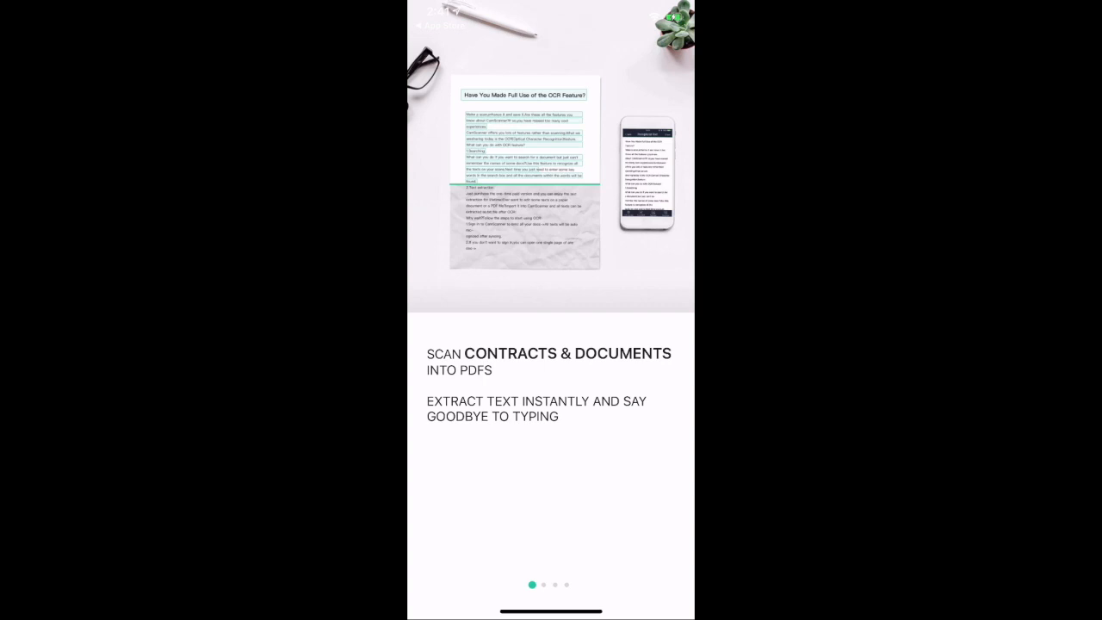
Swipe past the welcome tour and choose Use Now to reach the empty All docs library without signing in
scroll("left", 3)
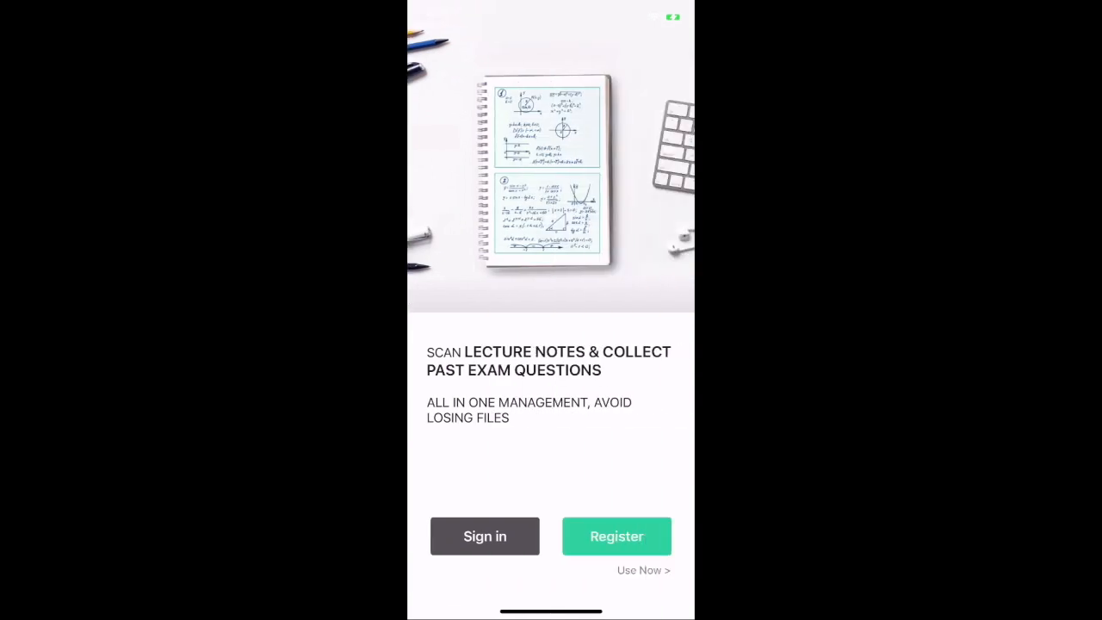
left_click(642, 570)
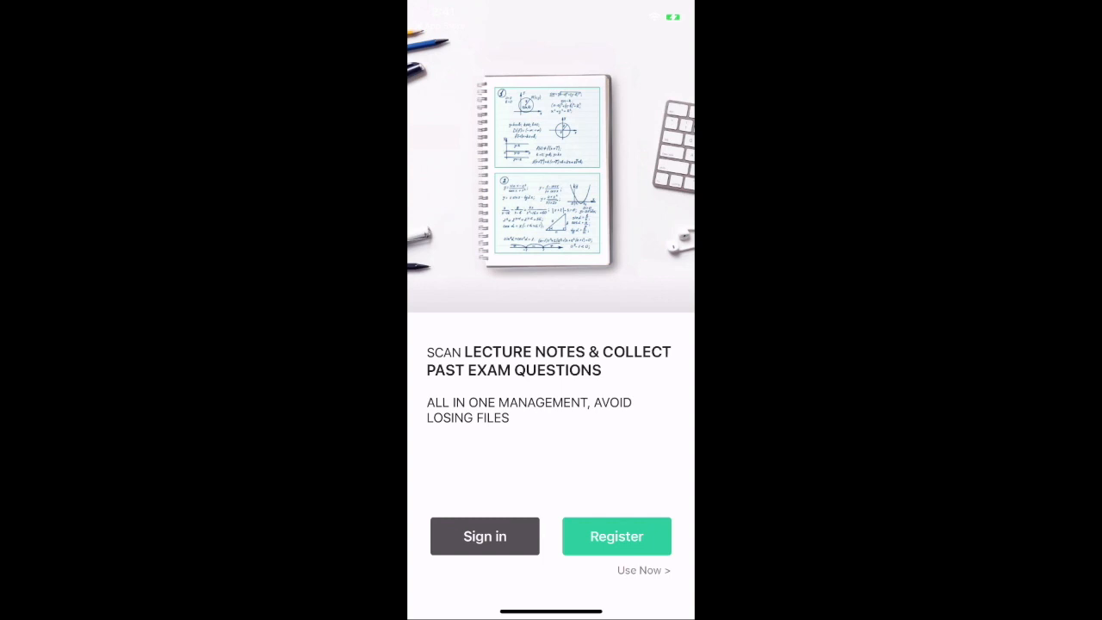
left_click(642, 570)
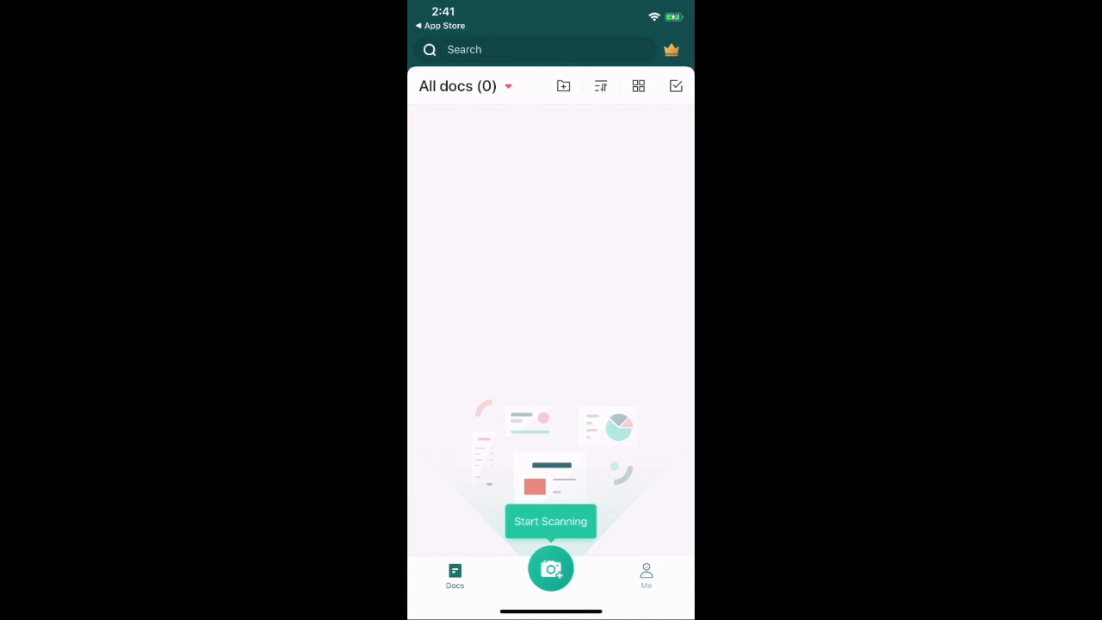
Start a new scan, dismiss the Start DEMO offer and frame the Math Challenge worksheet in Single mode
left_click(552, 568)
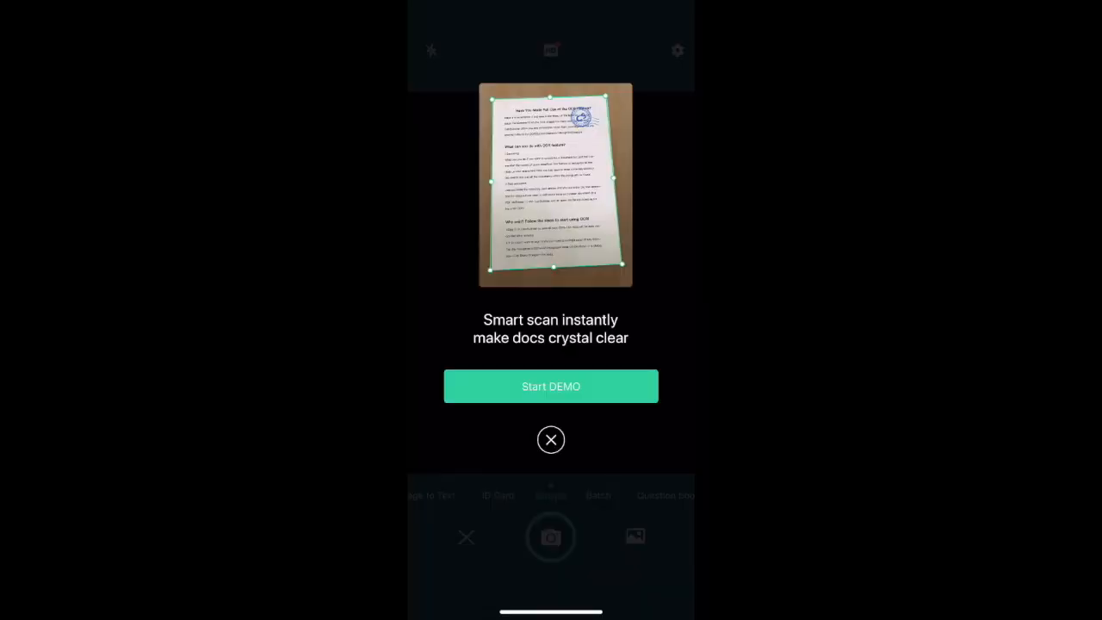
left_click(551, 441)
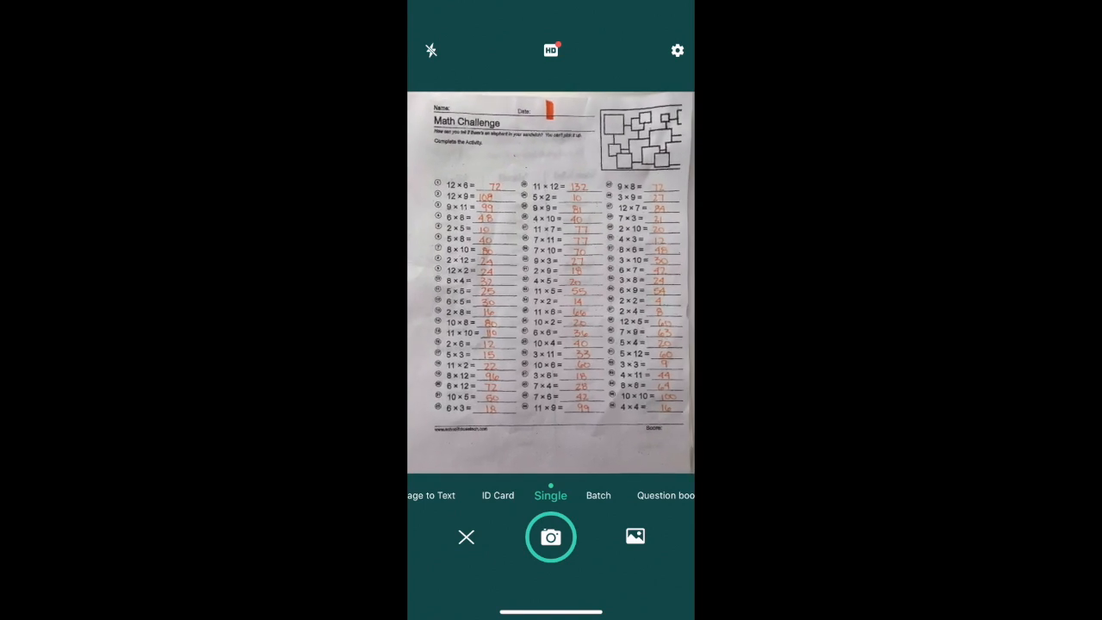
Capture the Math Challenge worksheet, accept its crop, keep the Lighten filter and save it as a new document
left_click(551, 538)
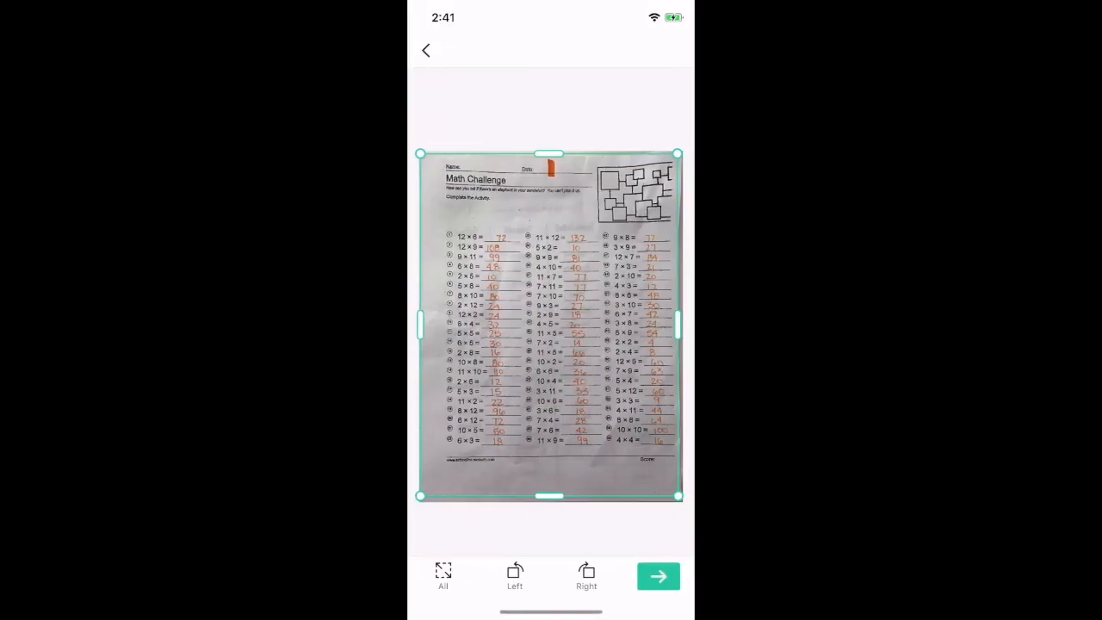
left_click(658, 575)
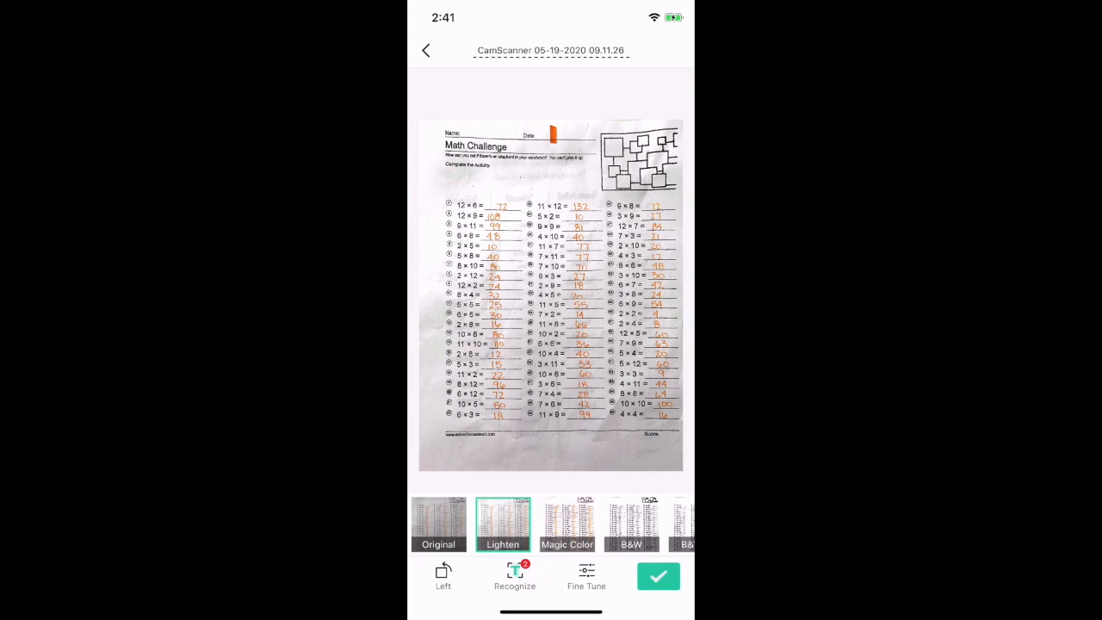
left_click(567, 523)
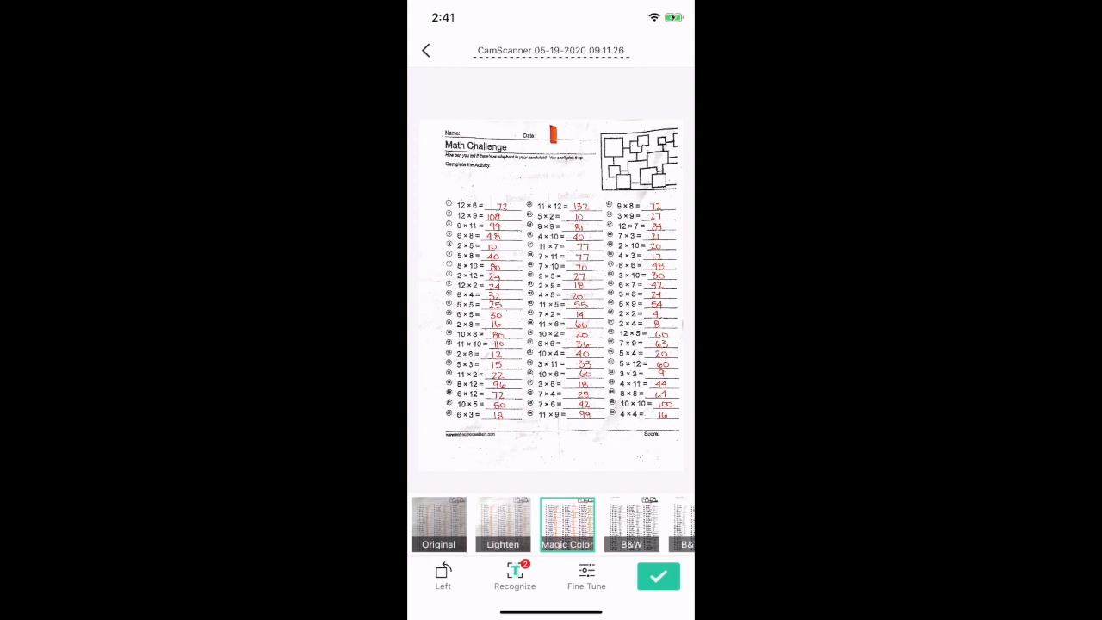
left_click(503, 523)
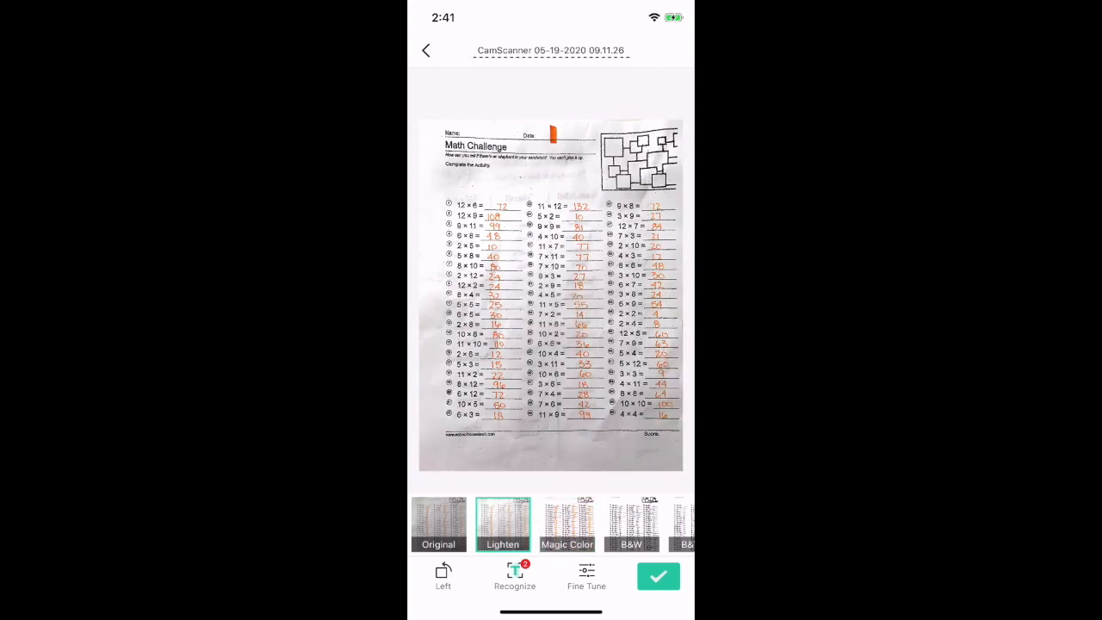
left_click(658, 575)
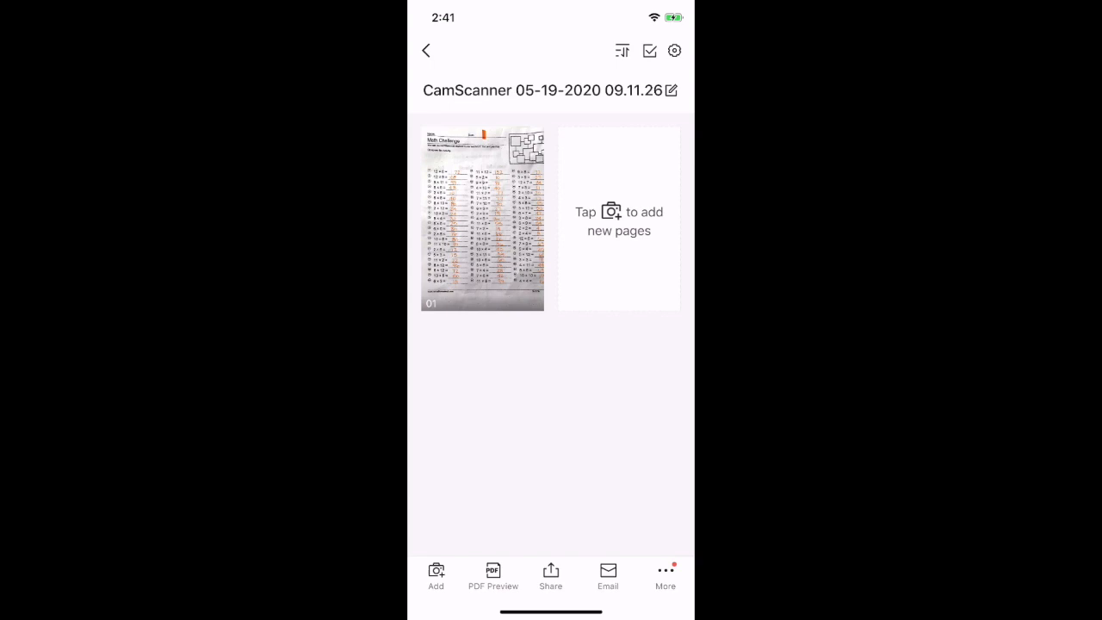
Add the 'Said is dead' handout as a second page, rotated upright, cropped and saved into the document
left_click(618, 212)
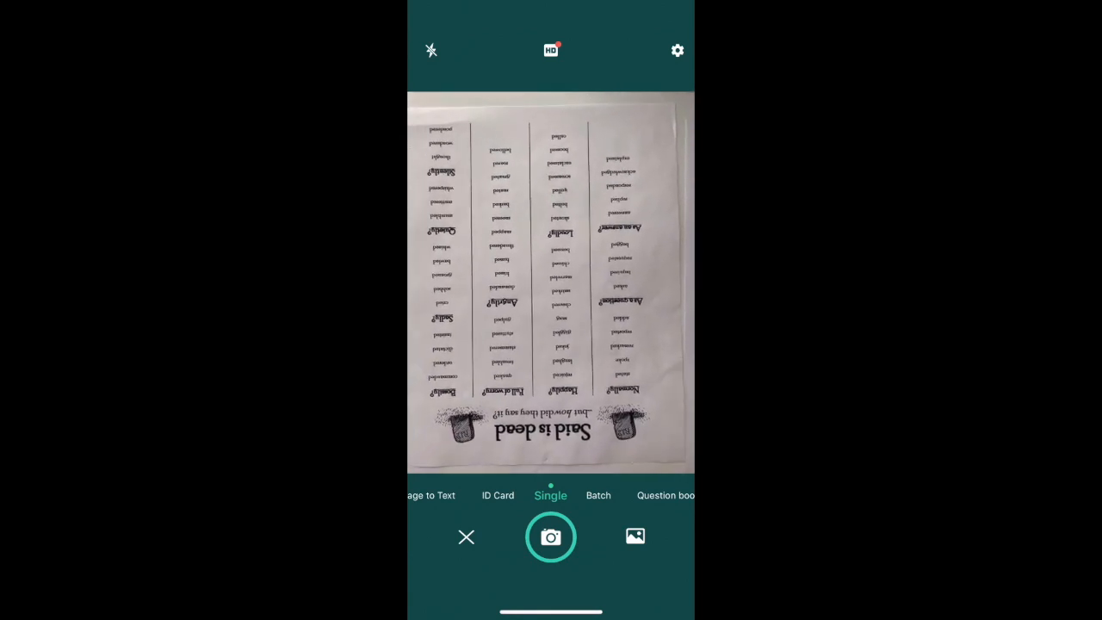
left_click(551, 538)
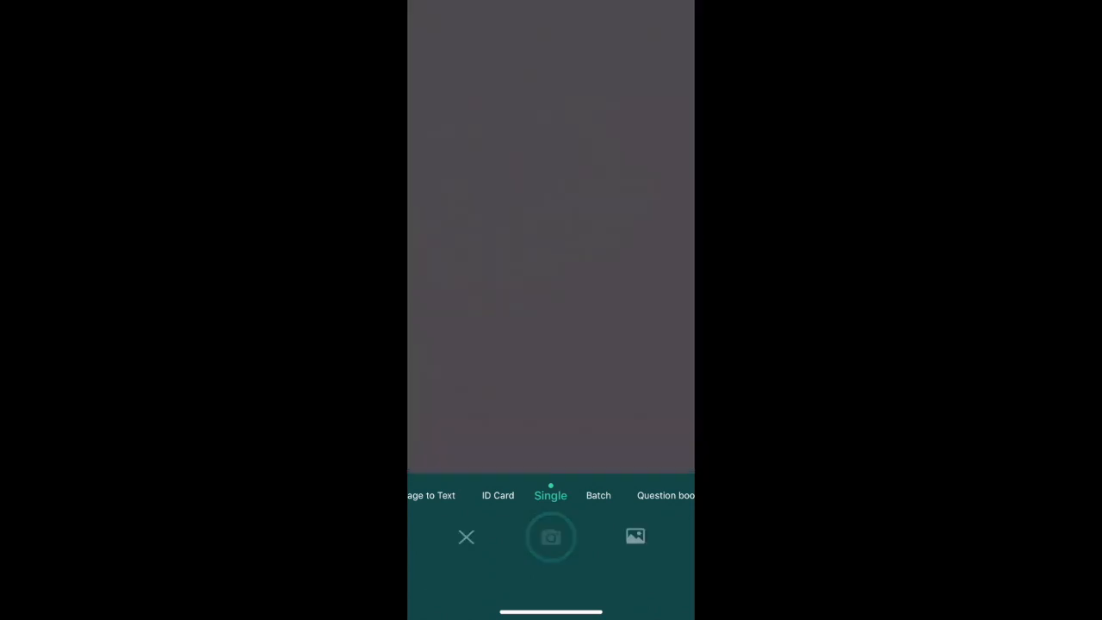
left_click(552, 537)
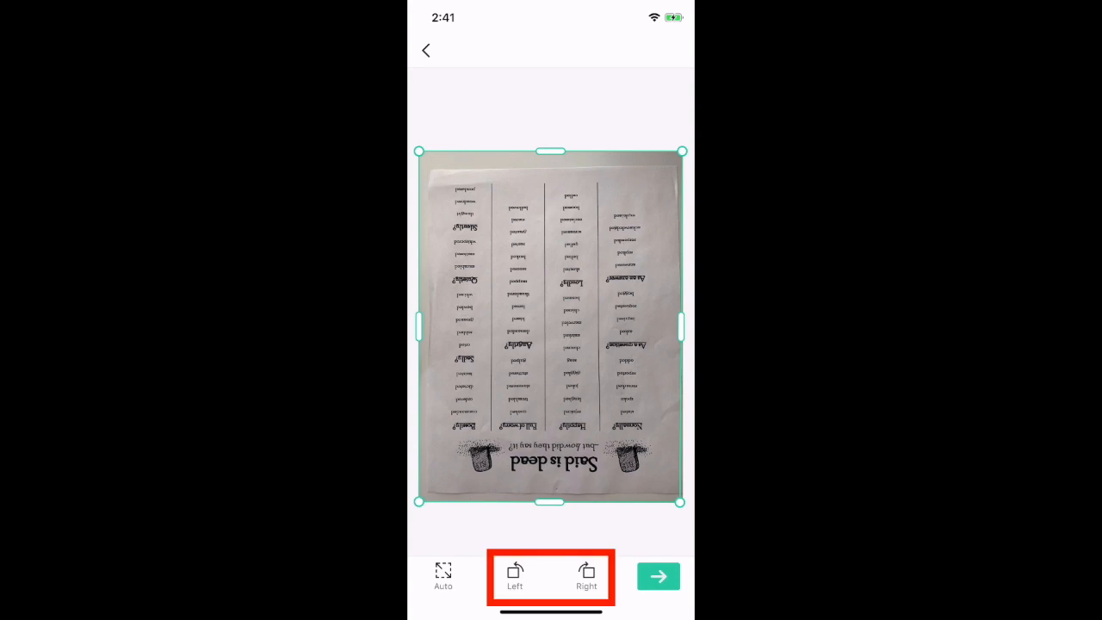
left_click(586, 572)
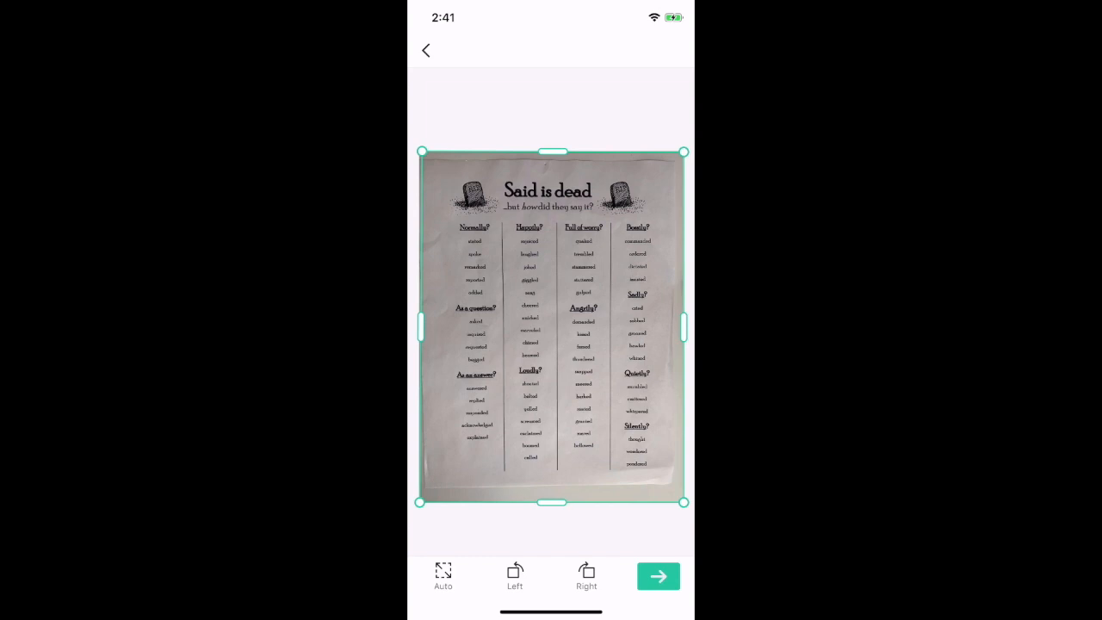
left_click(658, 575)
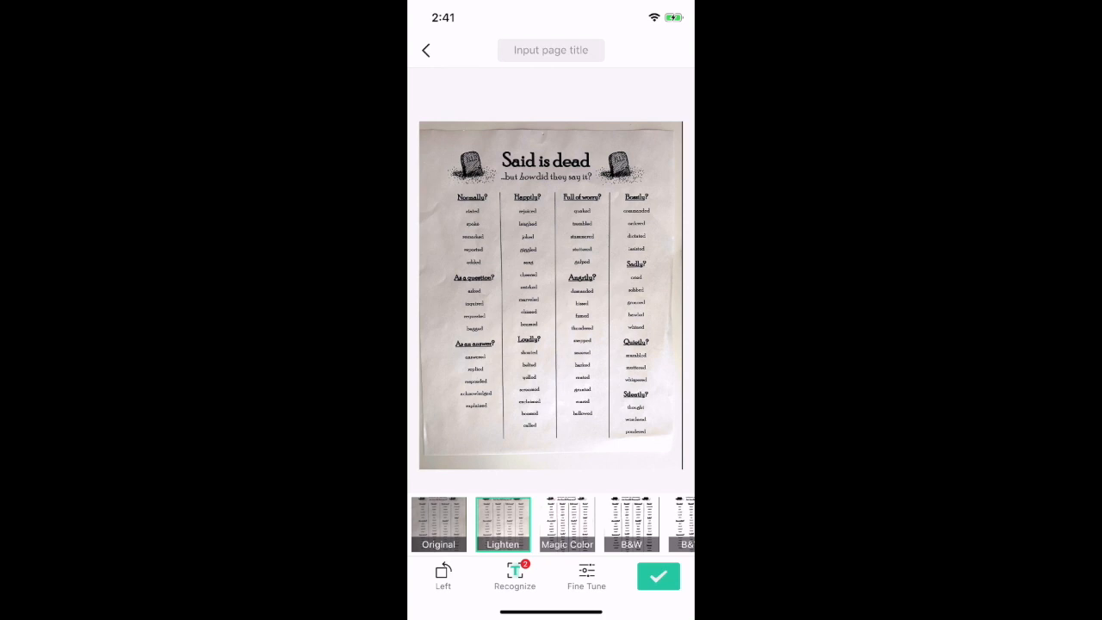
left_click(658, 575)
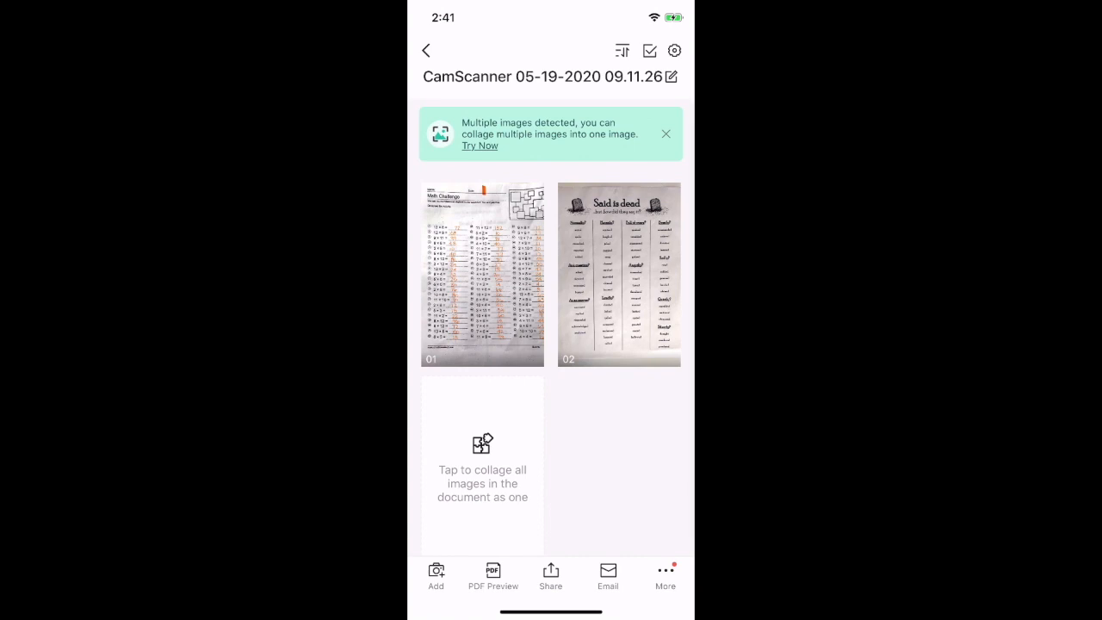
Rename the document from its date-stamped title to 'scan demo'
left_click(672, 76)
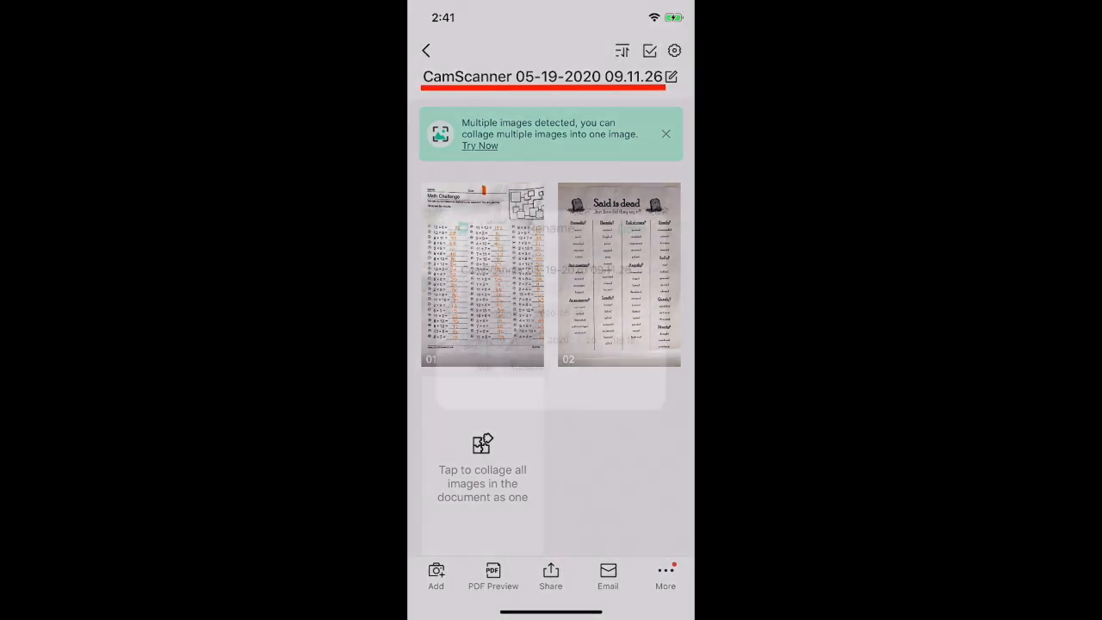
left_click(672, 76)
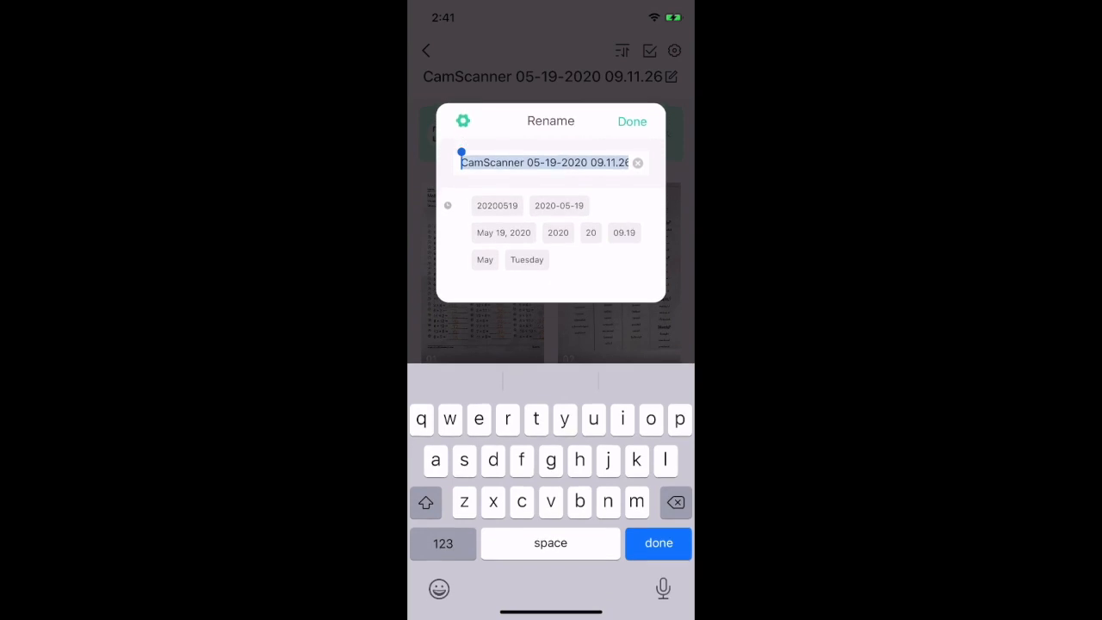
type("scan demo")
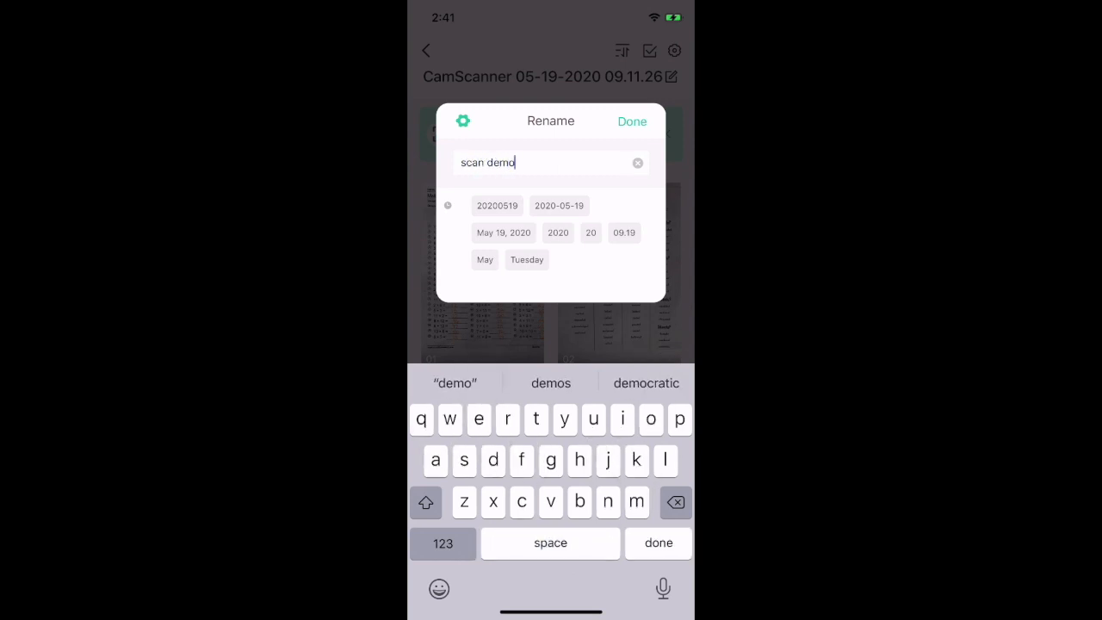
left_click(632, 121)
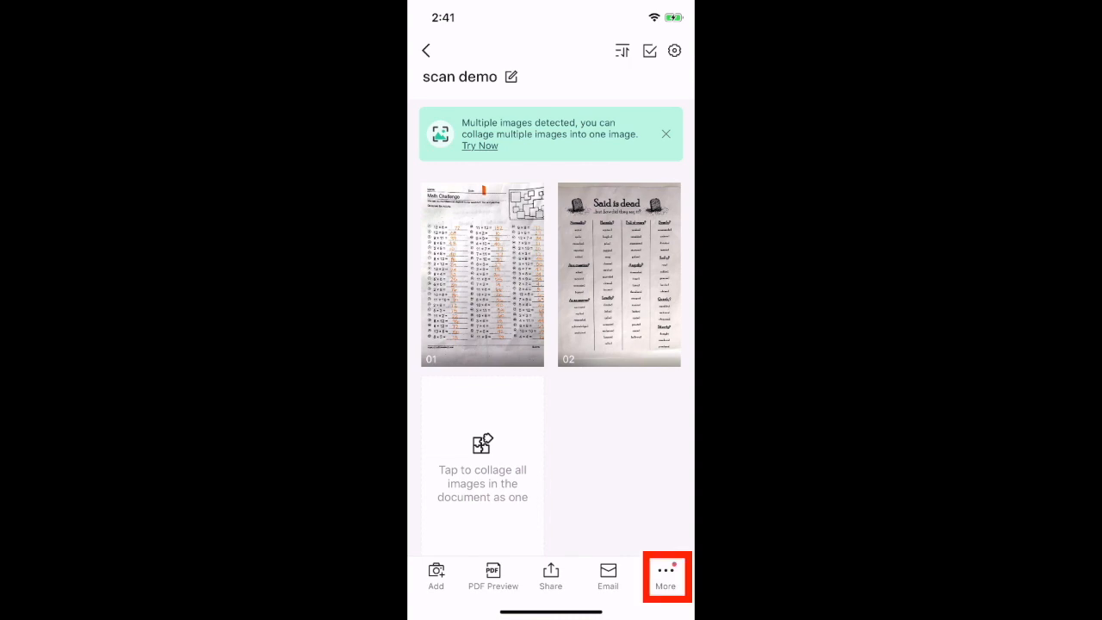
Email the document as scan demo.pdf, dismissing the watermark tip, so a new draft opens with it attached
left_click(665, 577)
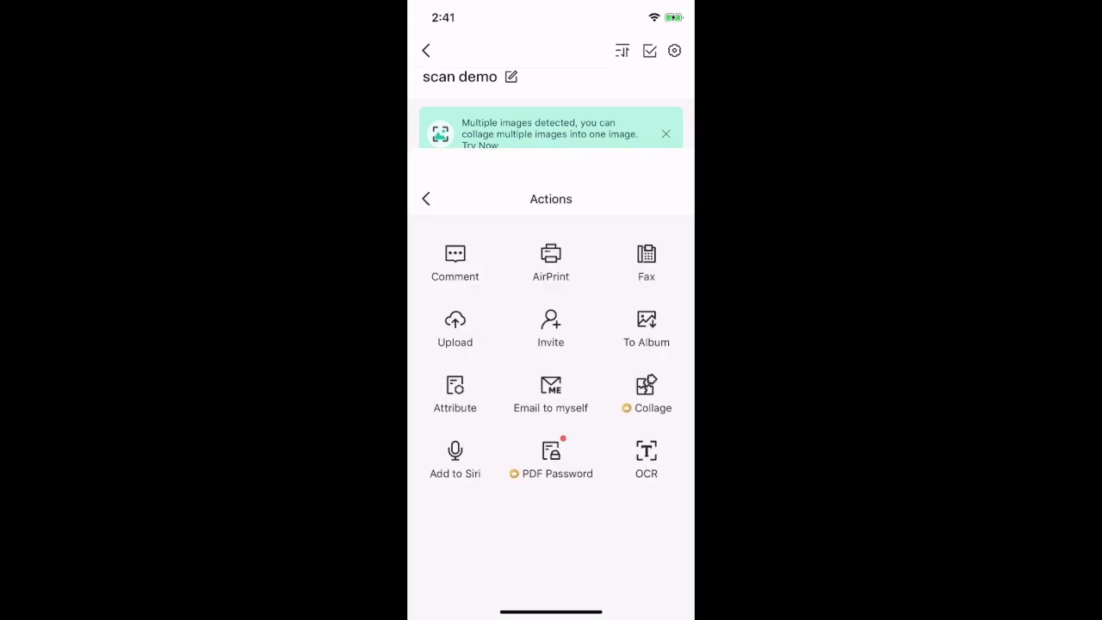
left_click(455, 327)
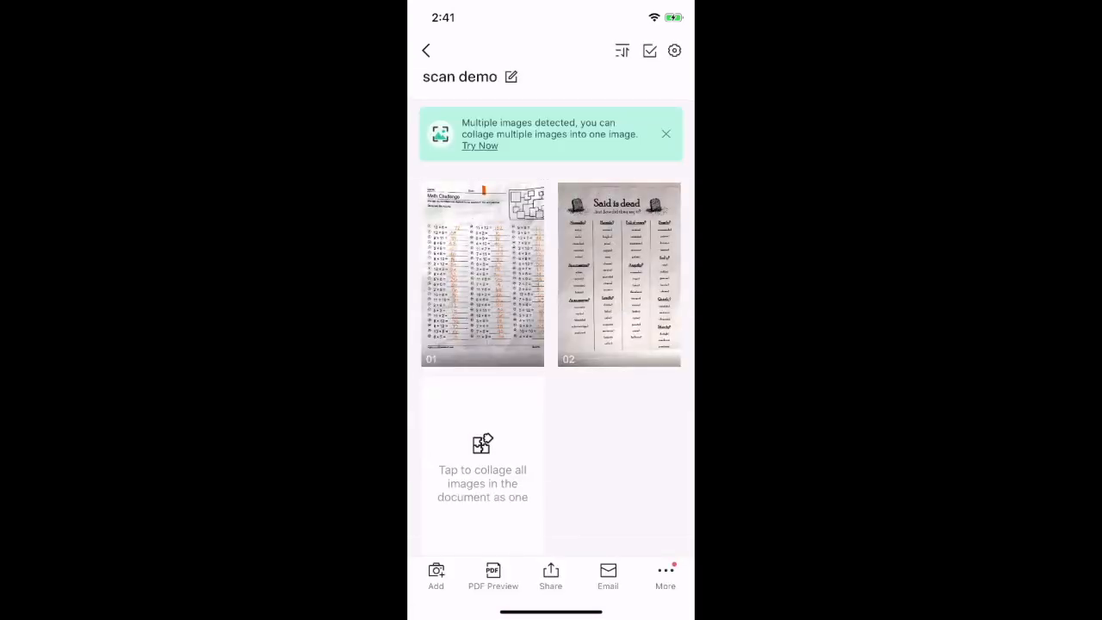
left_click(608, 575)
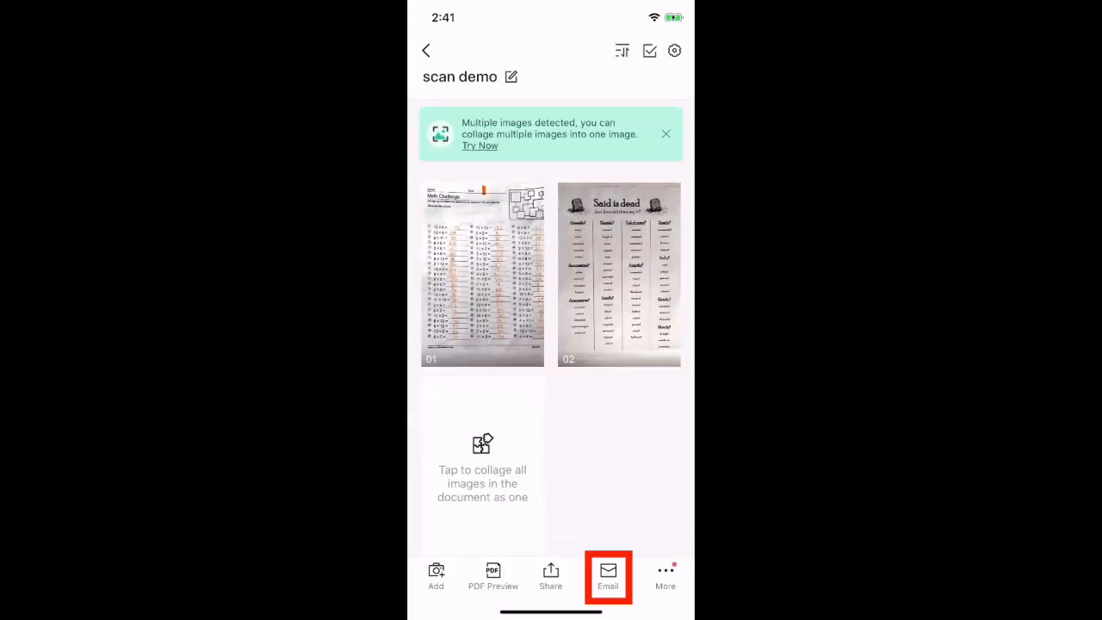
left_click(608, 577)
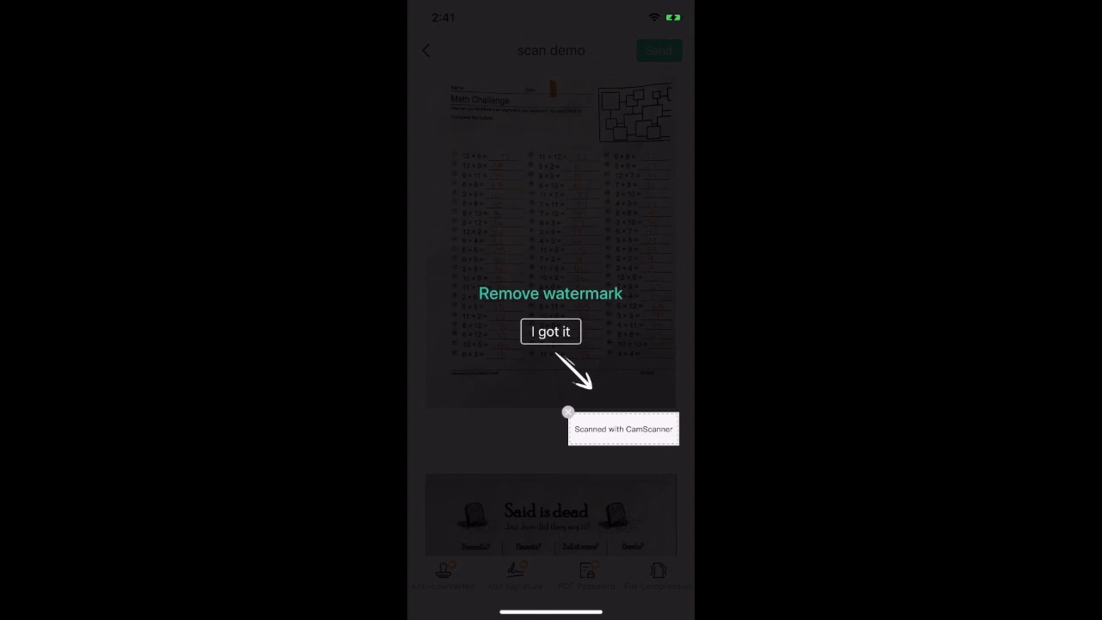
left_click(551, 331)
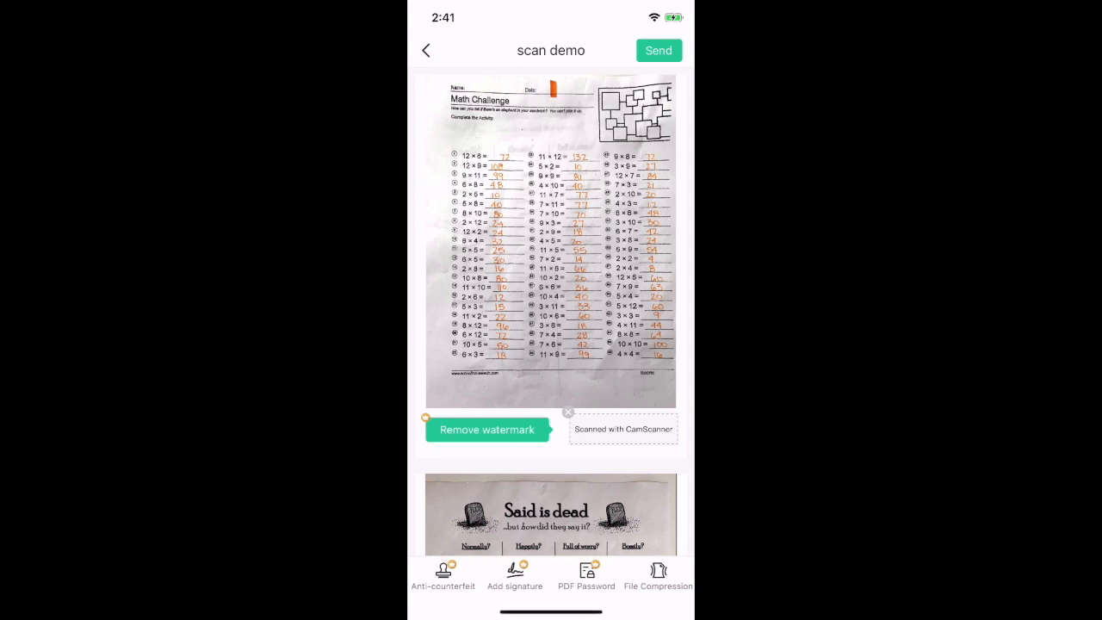
left_click(657, 50)
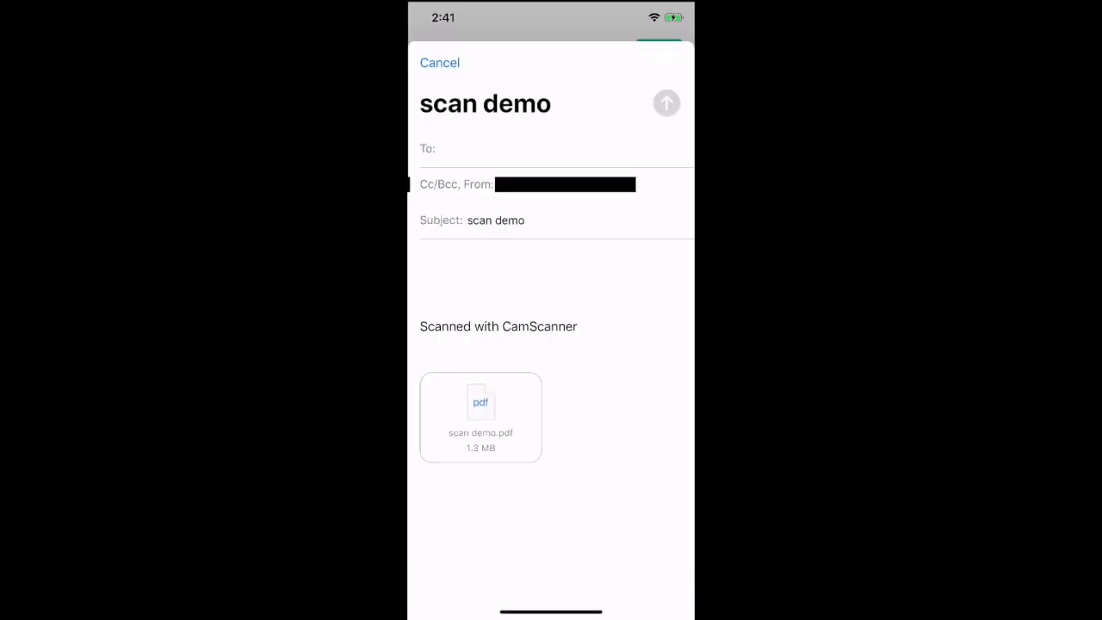